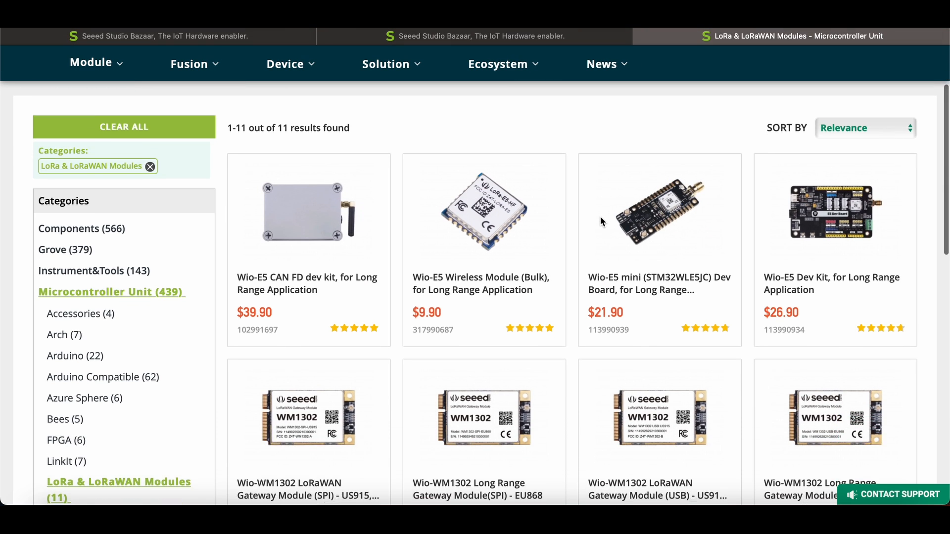
# - Open the Wio-E5 Dev Kit from the LoRa module results and scroll through its hardware overview
pyautogui.scroll(-3)
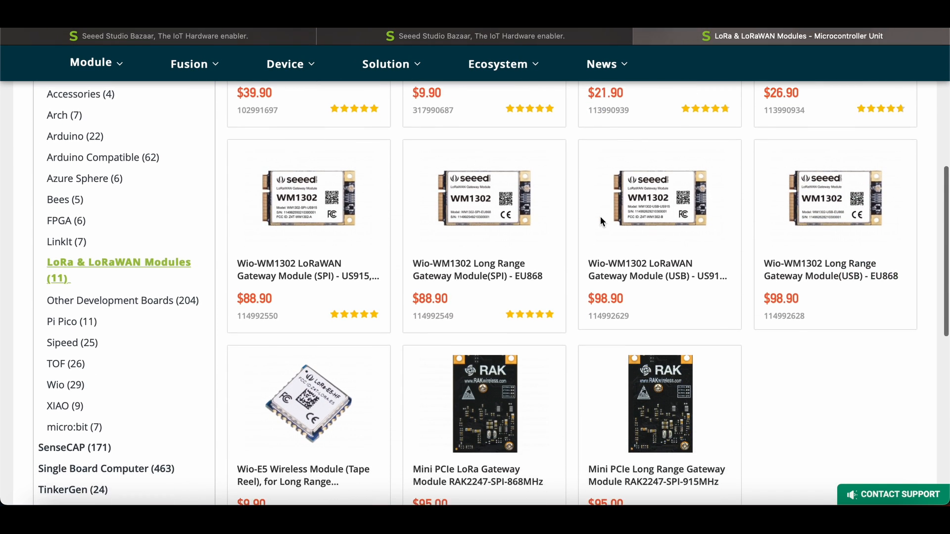
pyautogui.scroll(3)
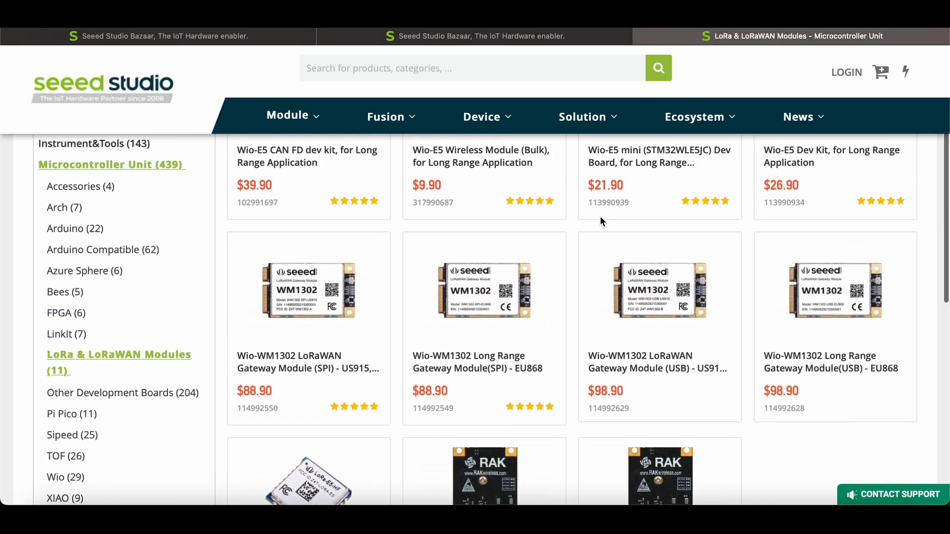
pyautogui.scroll(3)
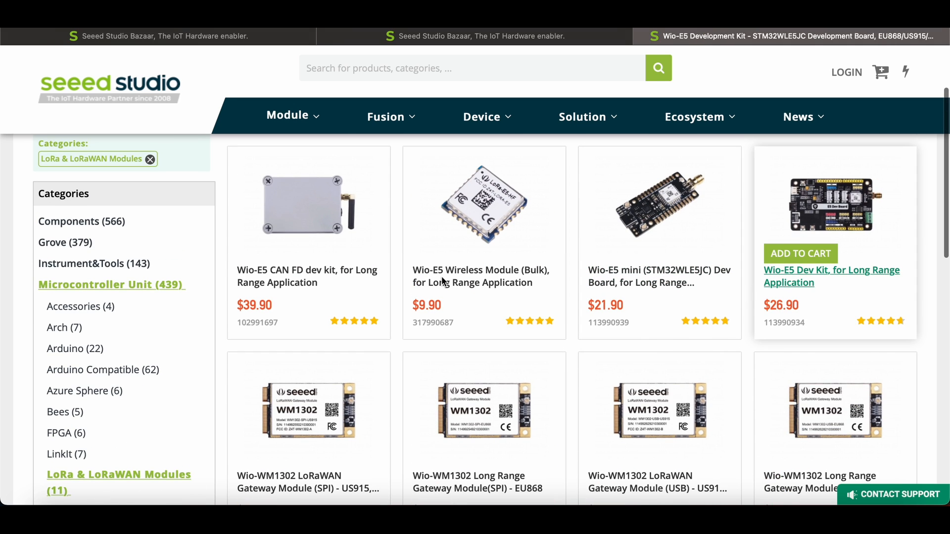
pyautogui.click(831, 276)
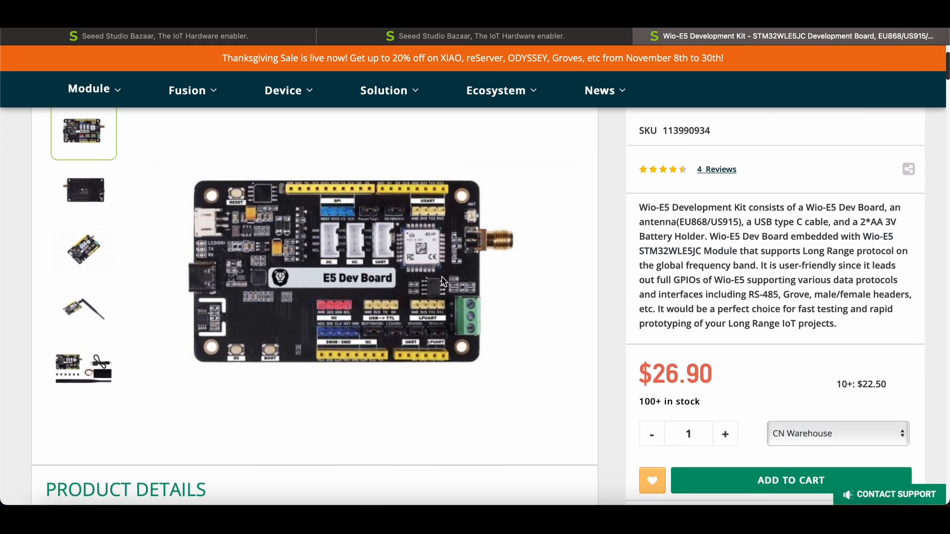
pyautogui.scroll(-3)
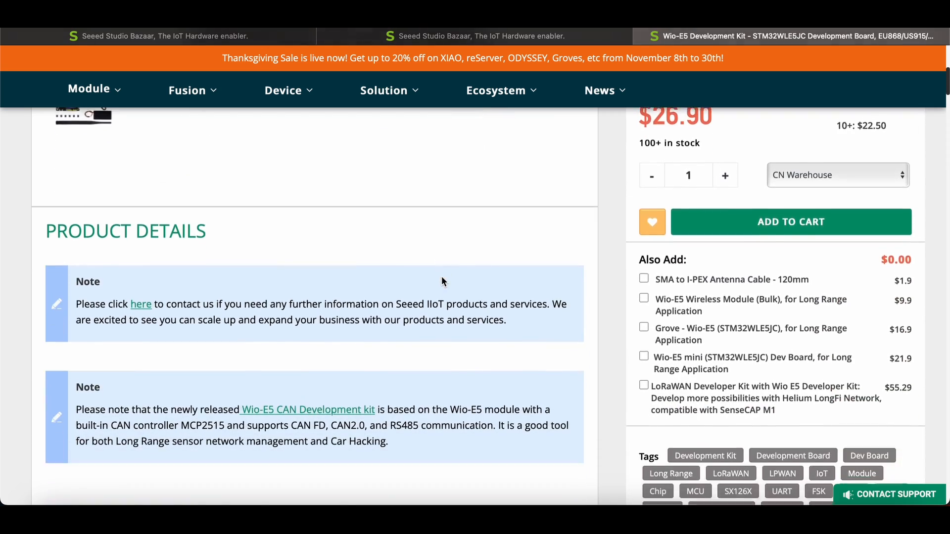
pyautogui.scroll(-3)
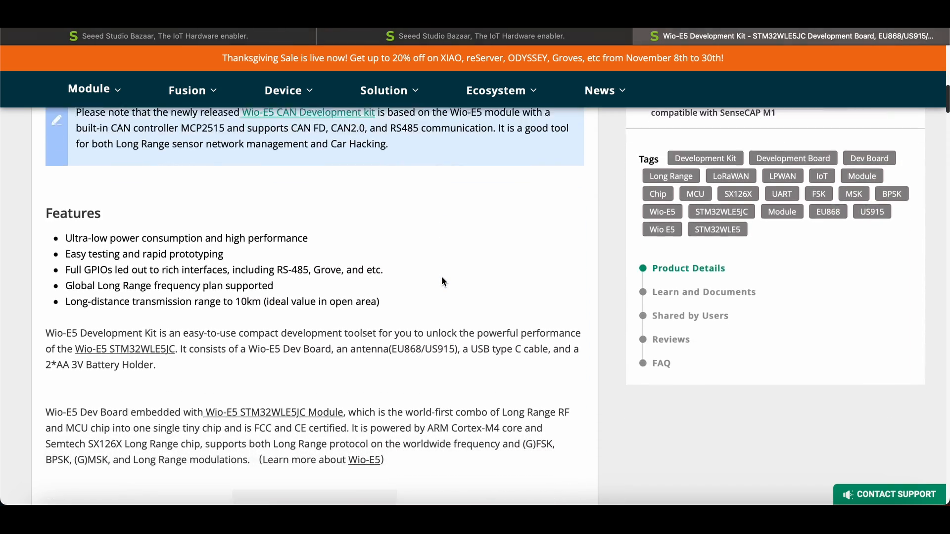
pyautogui.scroll(-3)
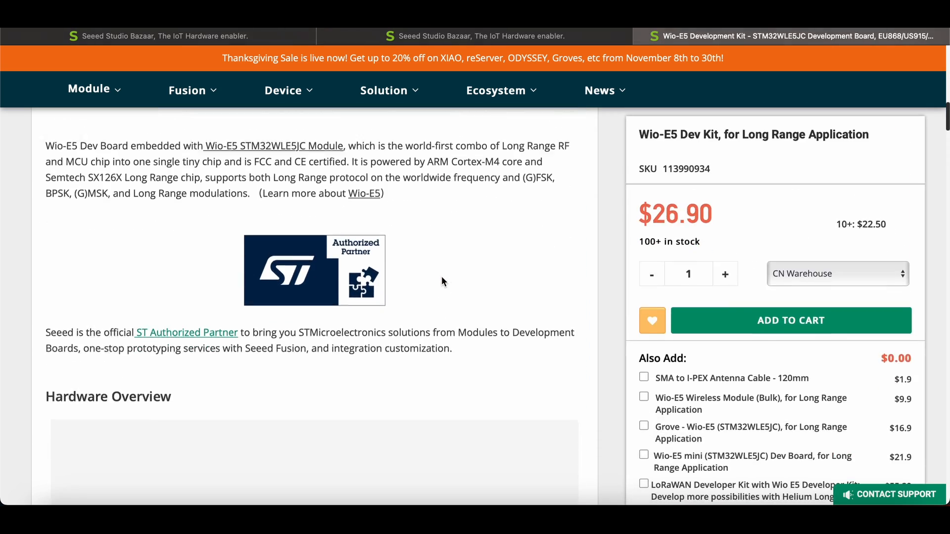
pyautogui.scroll(-3)
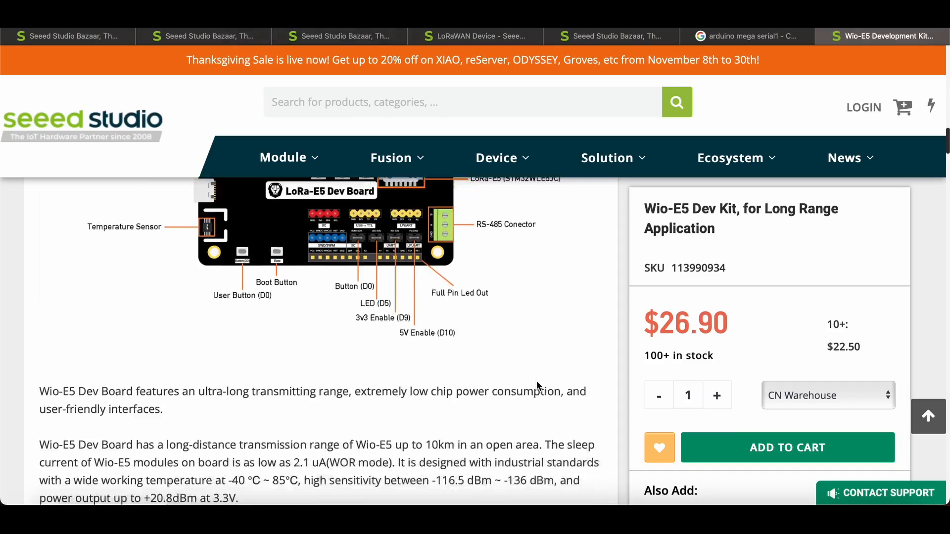
# - Scroll to the Dev Board's three usage methods, then bring up the 2022_Mini_E5_serialCOM sketch
pyautogui.scroll(-3)
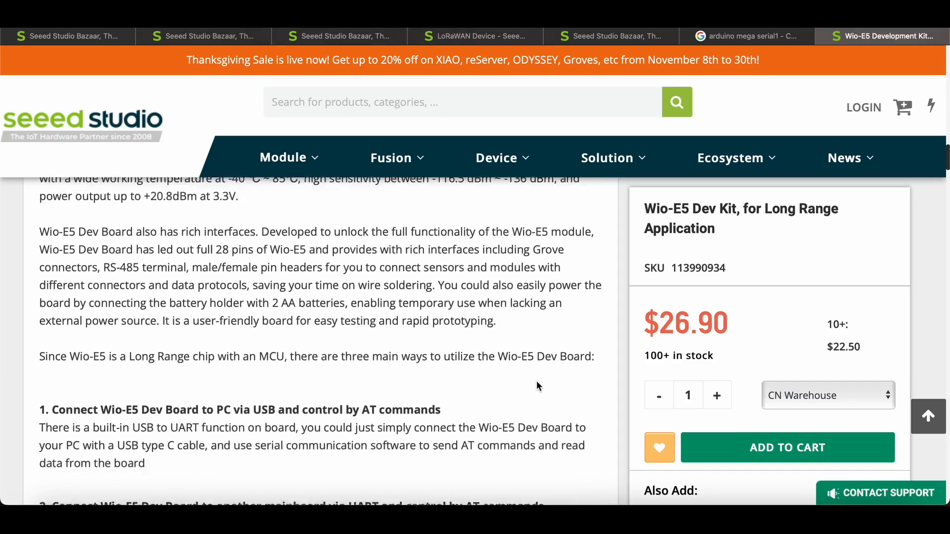
pyautogui.scroll(-3)
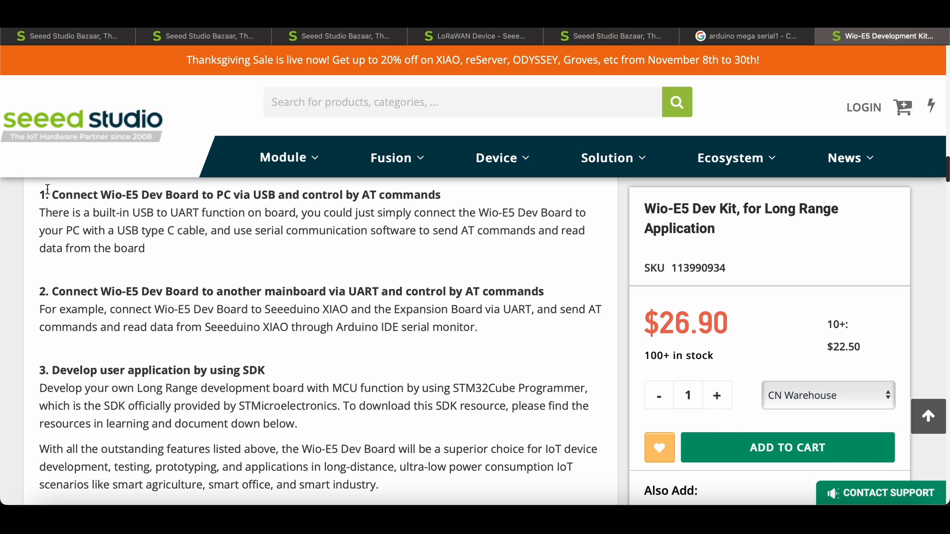
pyautogui.moveTo(38, 195); pyautogui.dragTo(144, 248)
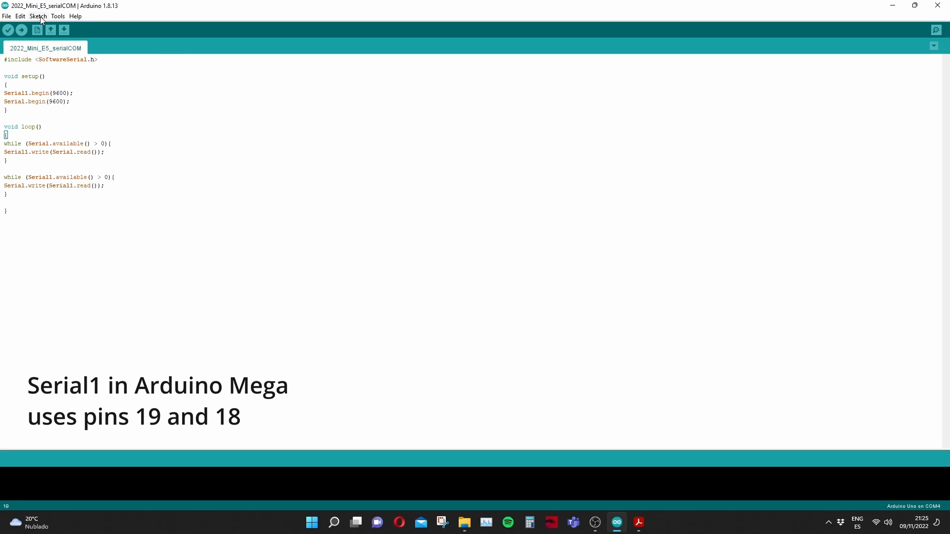
# - Select COM3 as the port and open its 9600-baud Serial Monitor
pyautogui.click(58, 16)
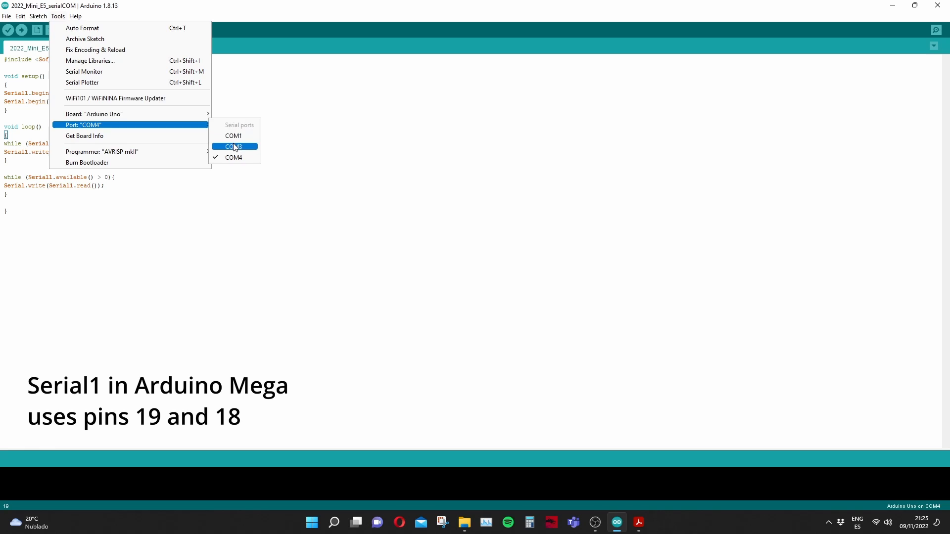
pyautogui.click(233, 146)
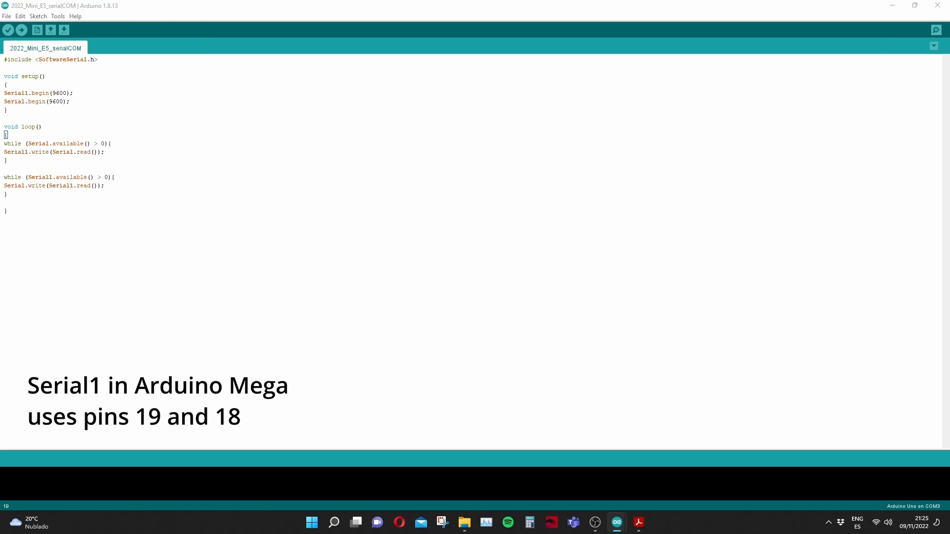
pyautogui.click(935, 29)
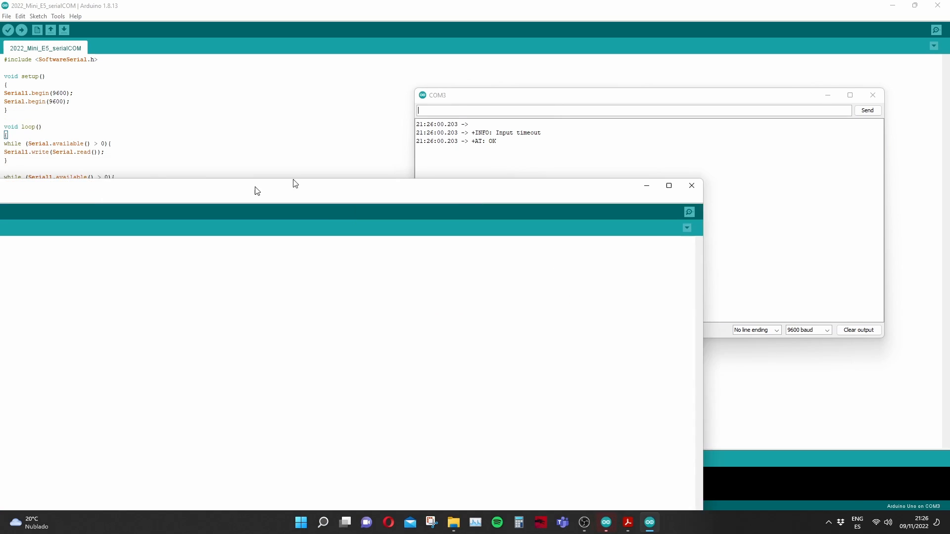
# - Snap the COM4 monitor beside COM3's and widen the AT command PDF underneath
pyautogui.click(107, 128)
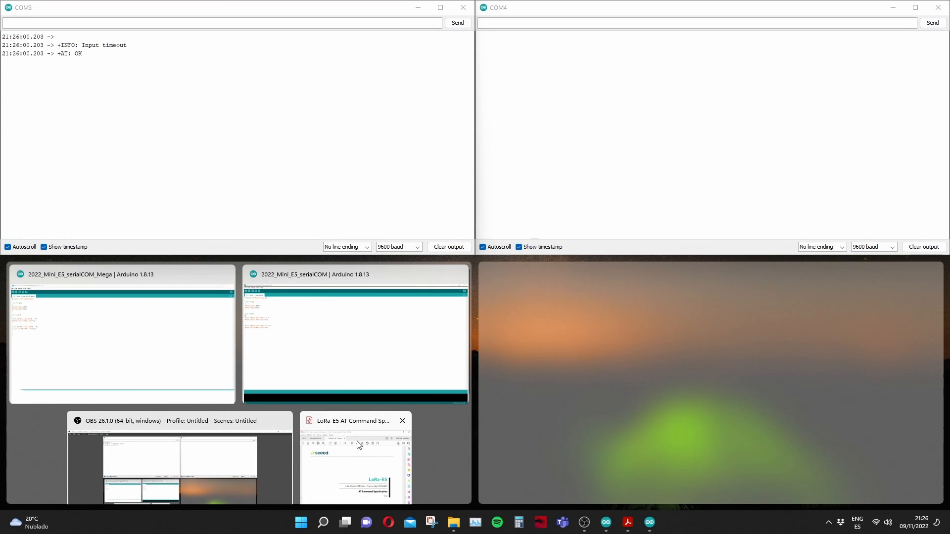
pyautogui.click(355, 457)
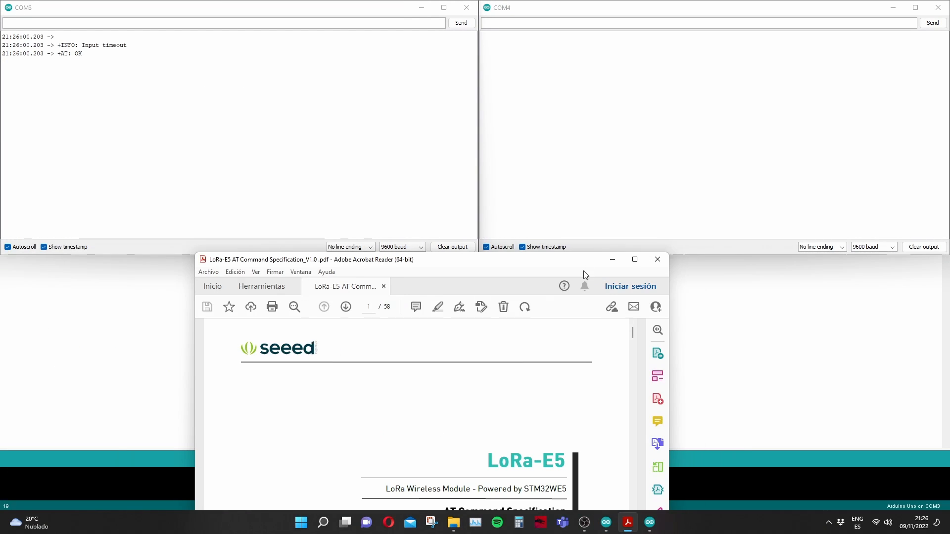
pyautogui.click(634, 259)
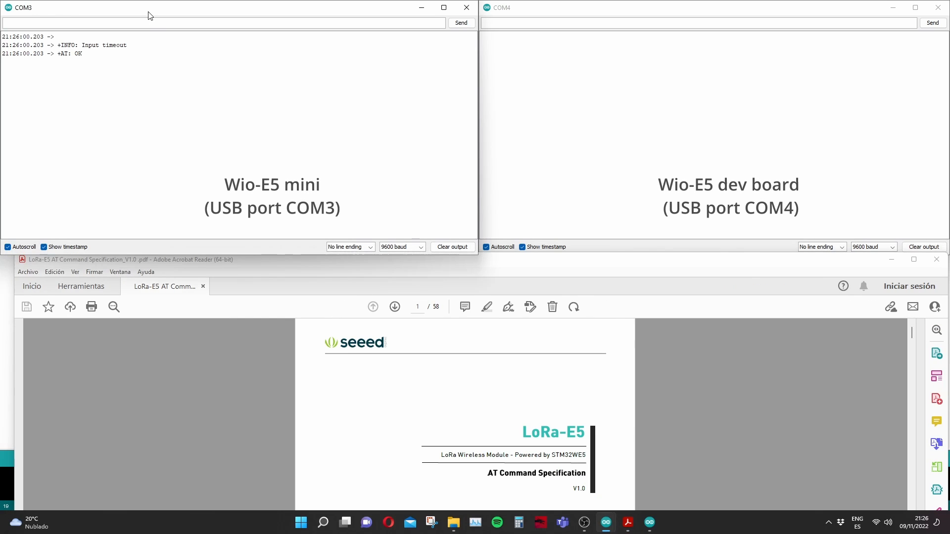
# - Send AT from the COM4 monitor, get +AT: OK, and scroll the PDF toward TEST commands
pyautogui.write('A')
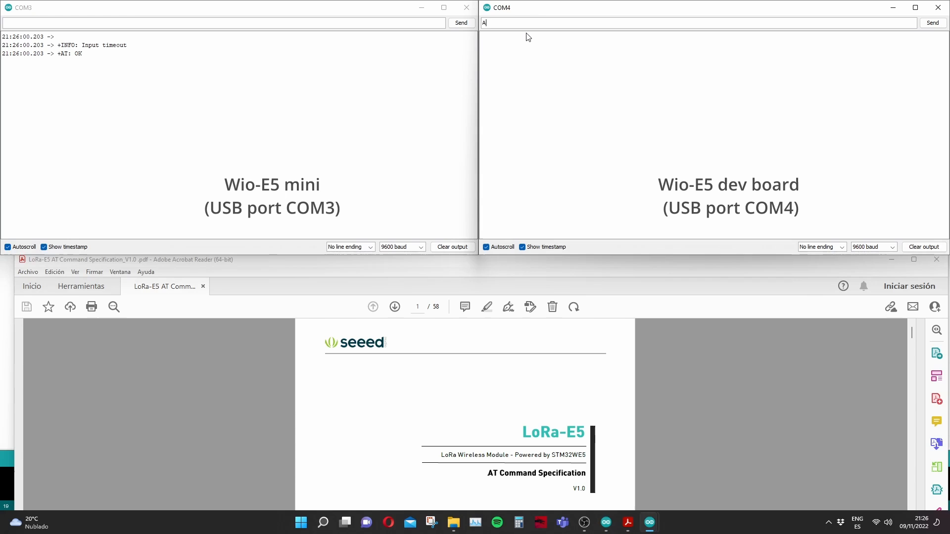
pyautogui.click(931, 22)
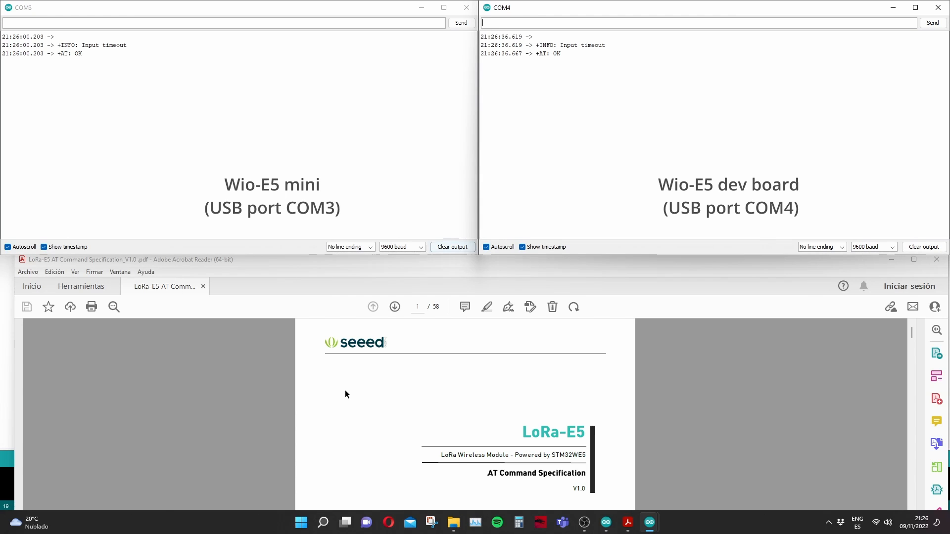
pyautogui.scroll(-3)
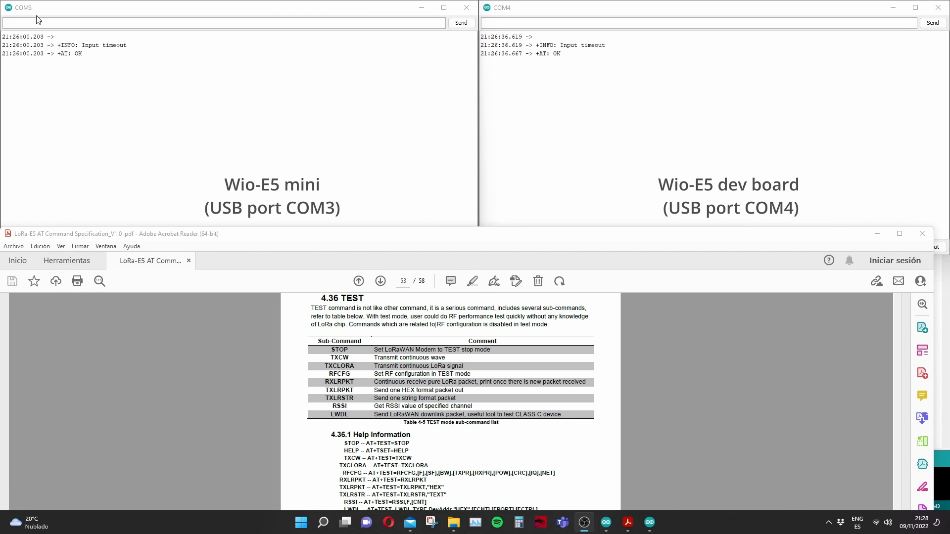
# - Copy AT+MODE=TEST from the manual and send it to put the boards in TEST mode
pyautogui.scroll(-3)
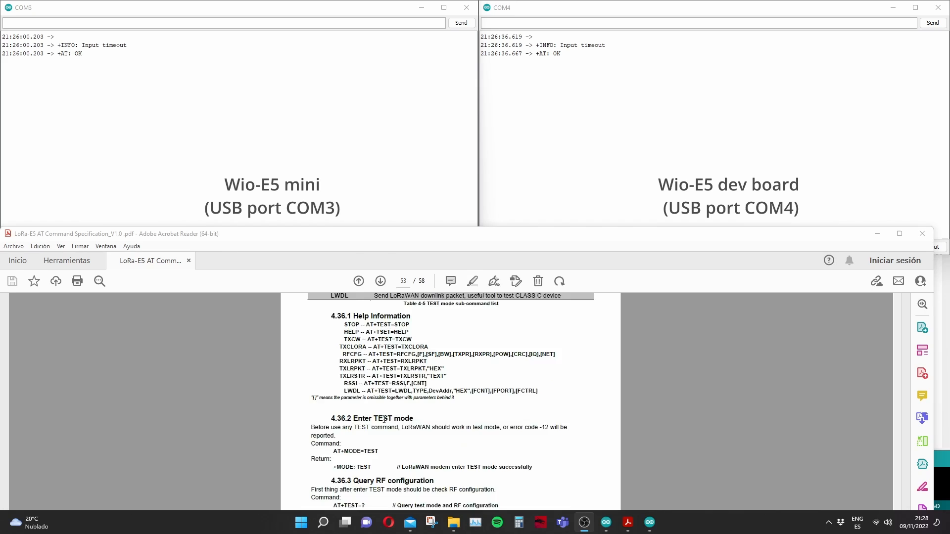
pyautogui.doubleClick(354, 404)
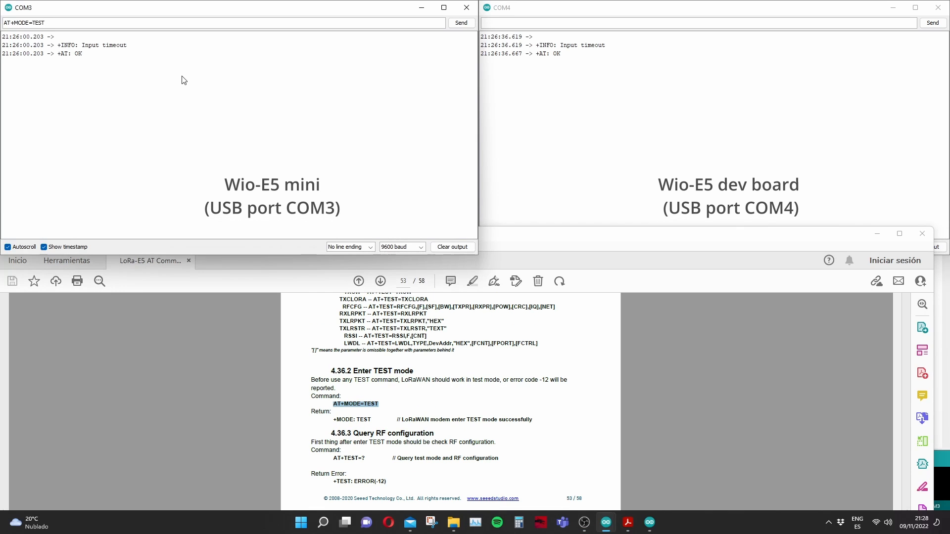
pyautogui.click(545, 8)
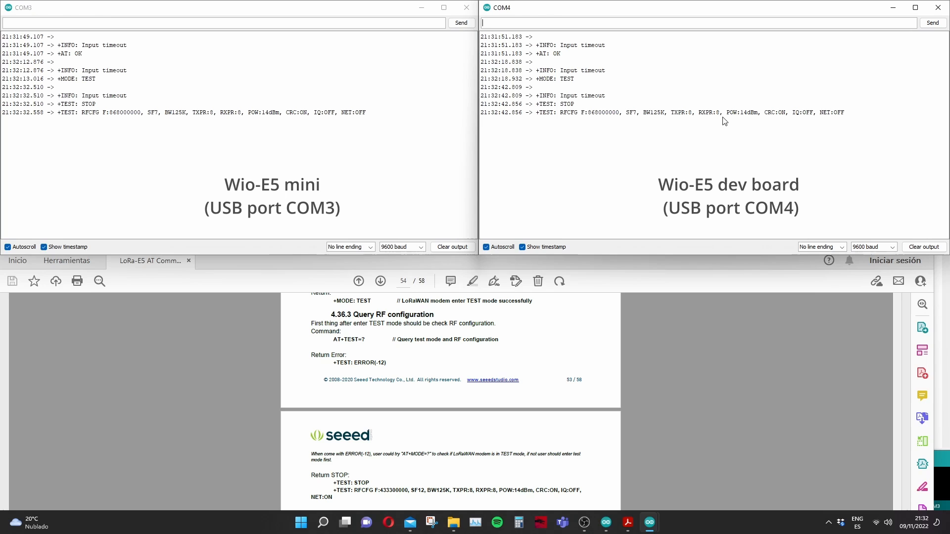
# - Send AT+TEST=RFCFG,433,12,125,12,15,22,ON,OFF,OFF from the COM3 monitor
pyautogui.write('AT')
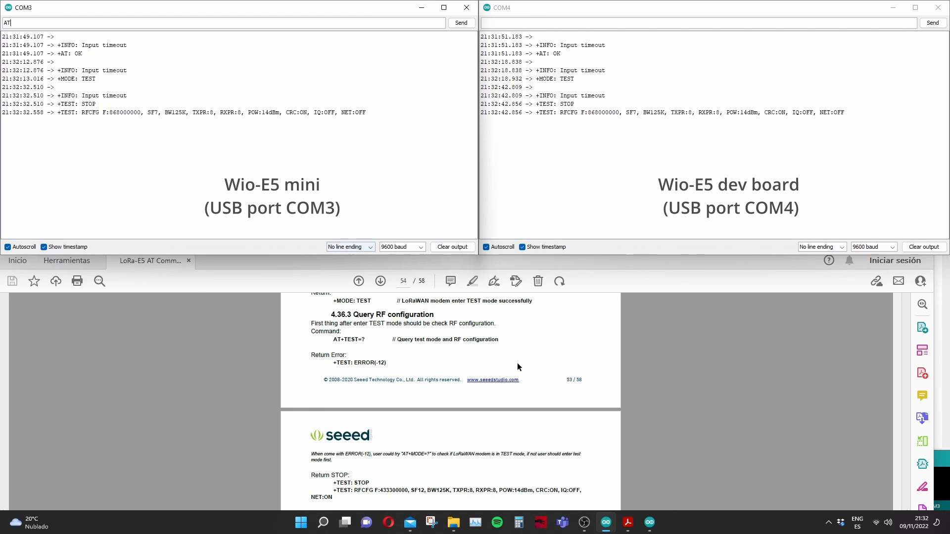
pyautogui.scroll(-3)
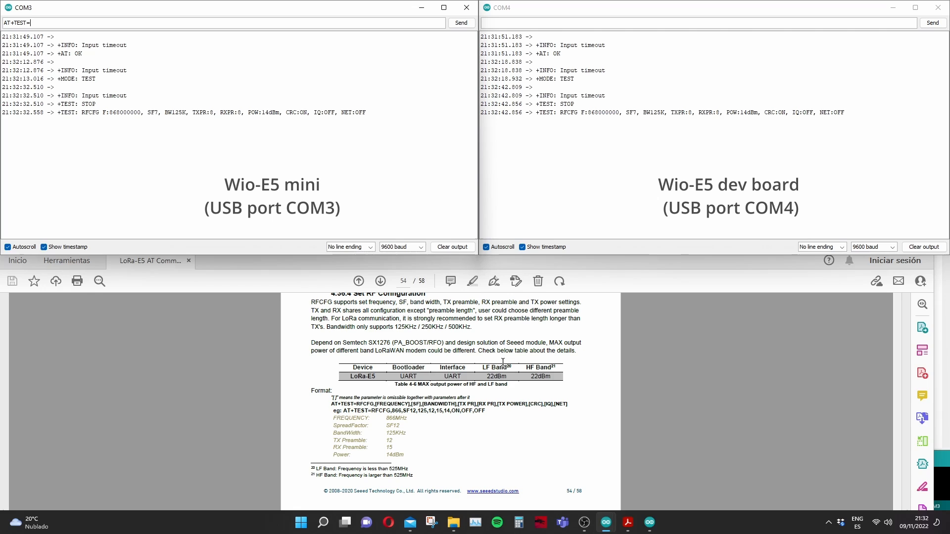
pyautogui.write('RFCG')
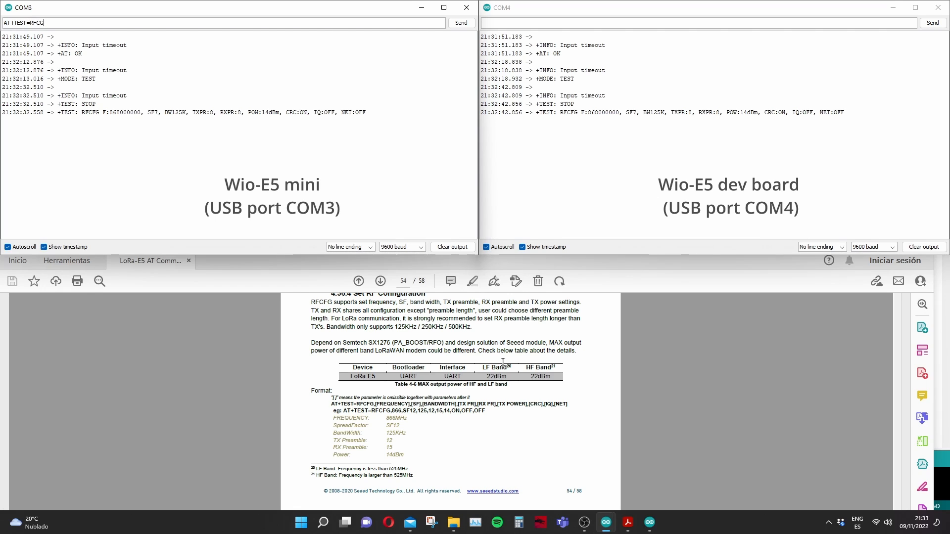
pyautogui.write(',')
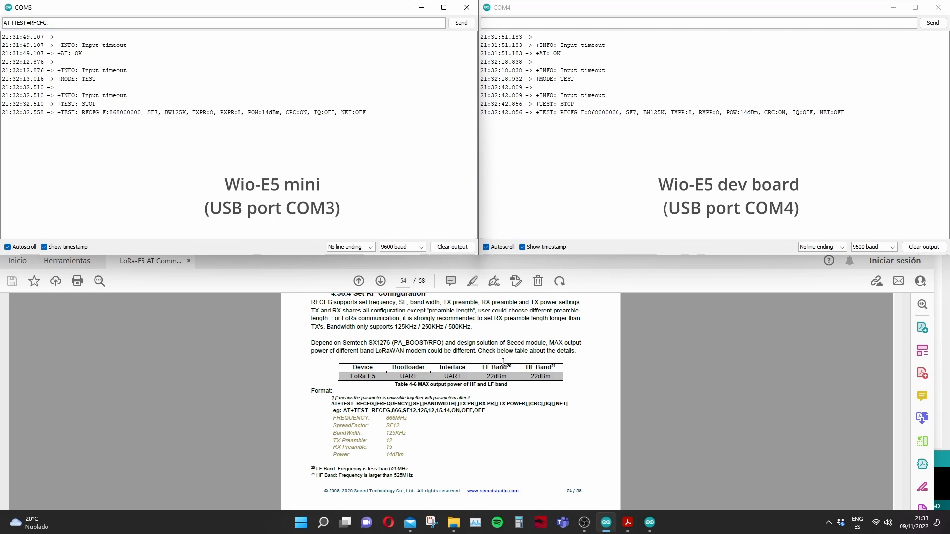
pyautogui.write('433,')
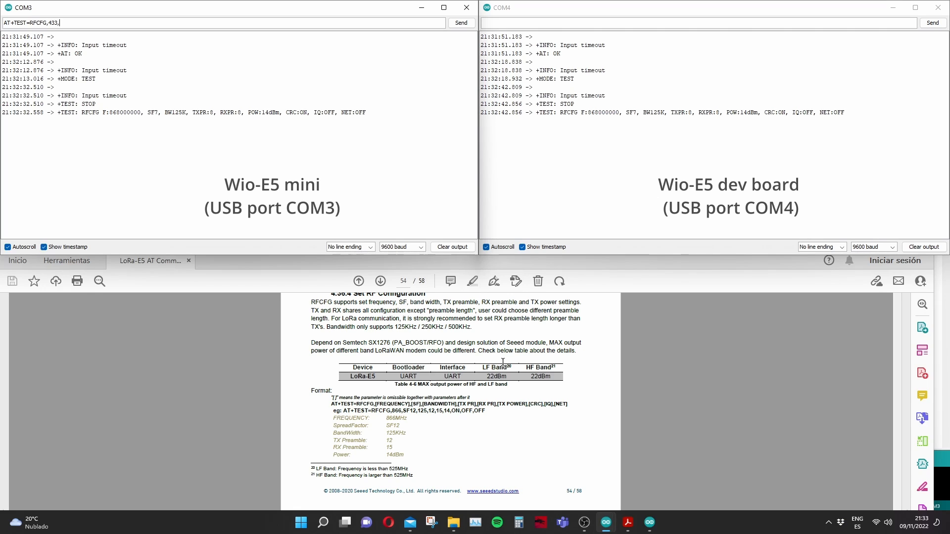
pyautogui.write('1')
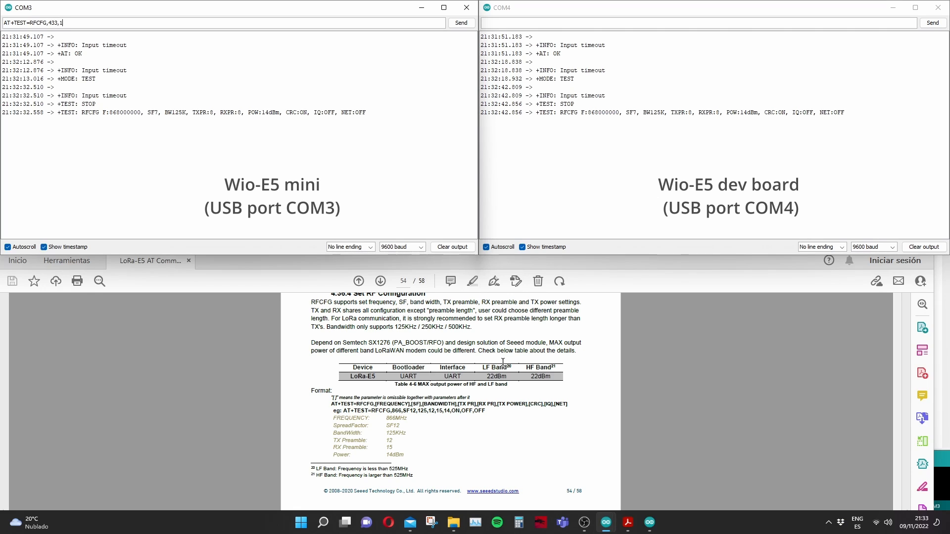
pyautogui.write('2,125,1')
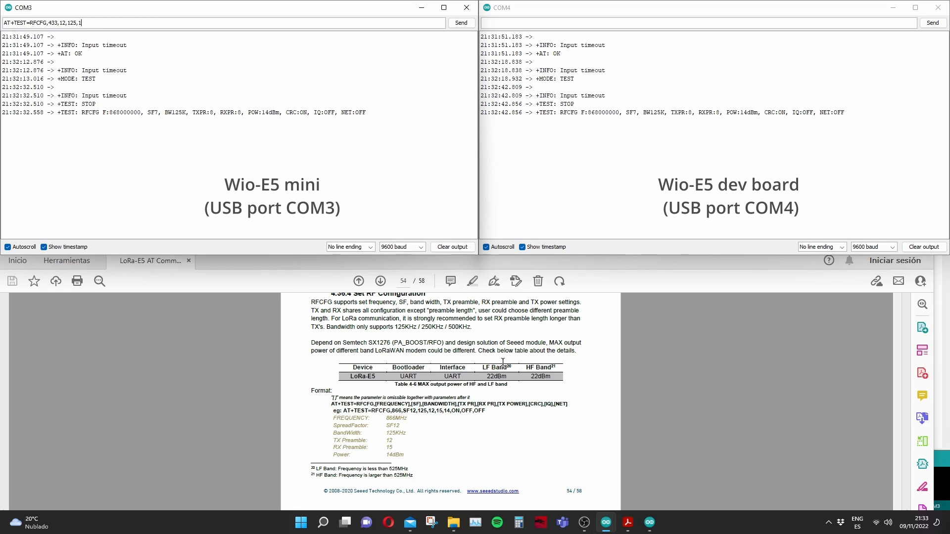
pyautogui.write('2,1')
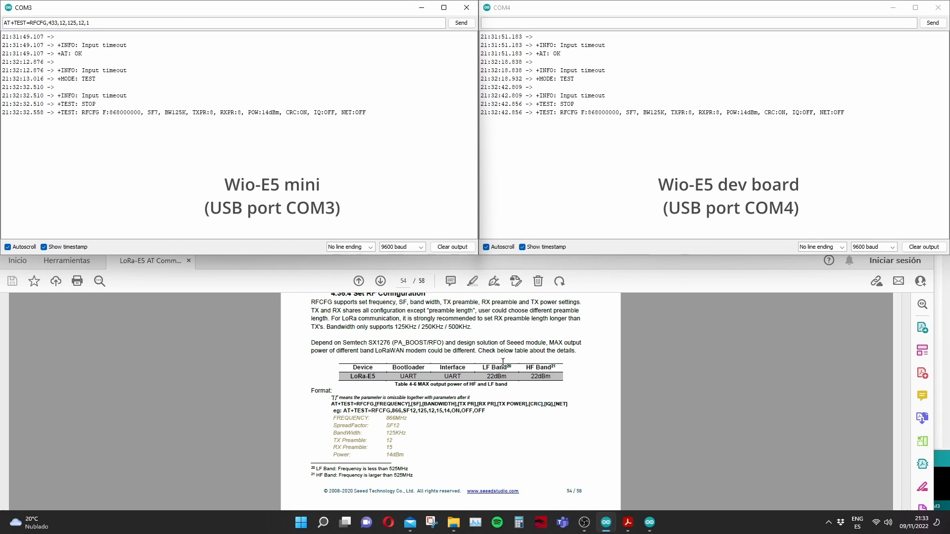
pyautogui.write('5,22')
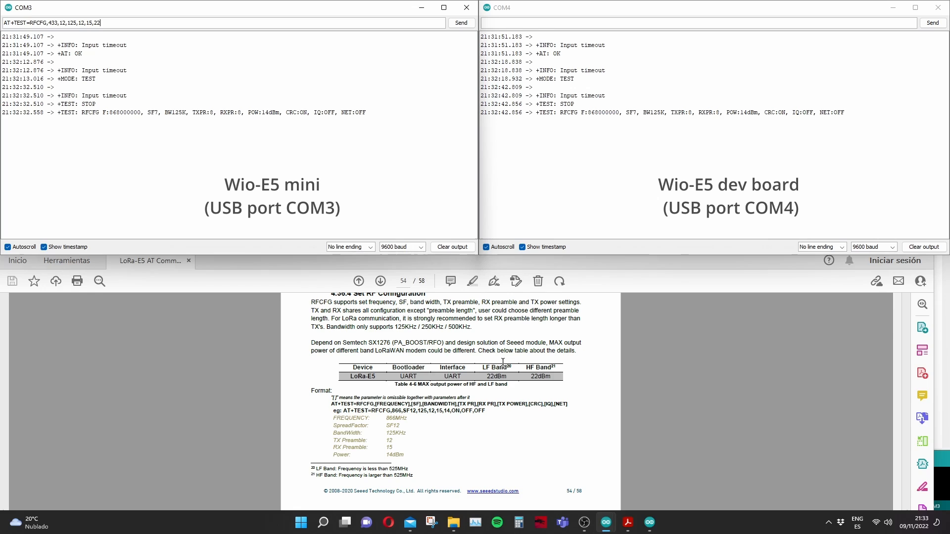
pyautogui.write(',ON,OFF,')
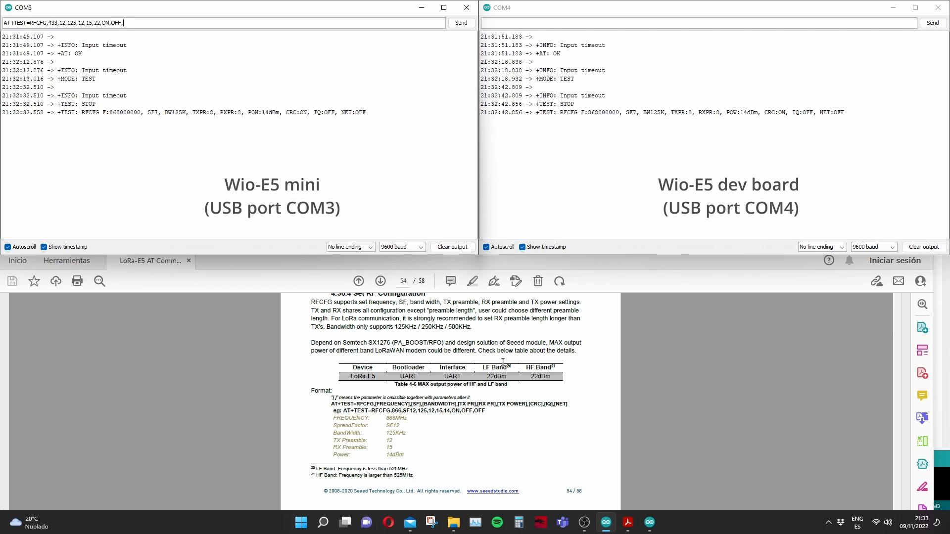
pyautogui.click(461, 23)
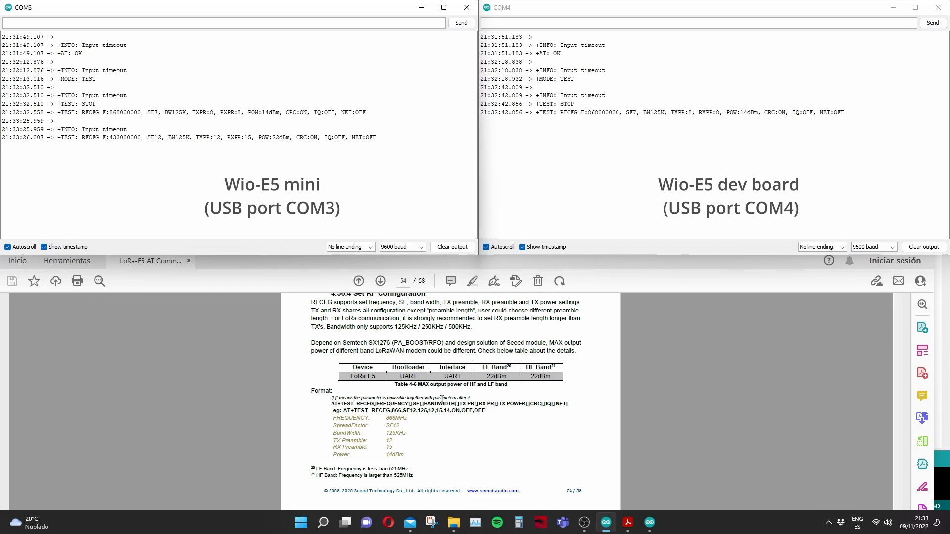
# - Send the identical RFCFG command (433 MHz, SF12, 22 dBm) to the COM4 board
pyautogui.write('AT+TEST=RFCFG,433,12,125,12,15,22,ON,OFF,OFF')
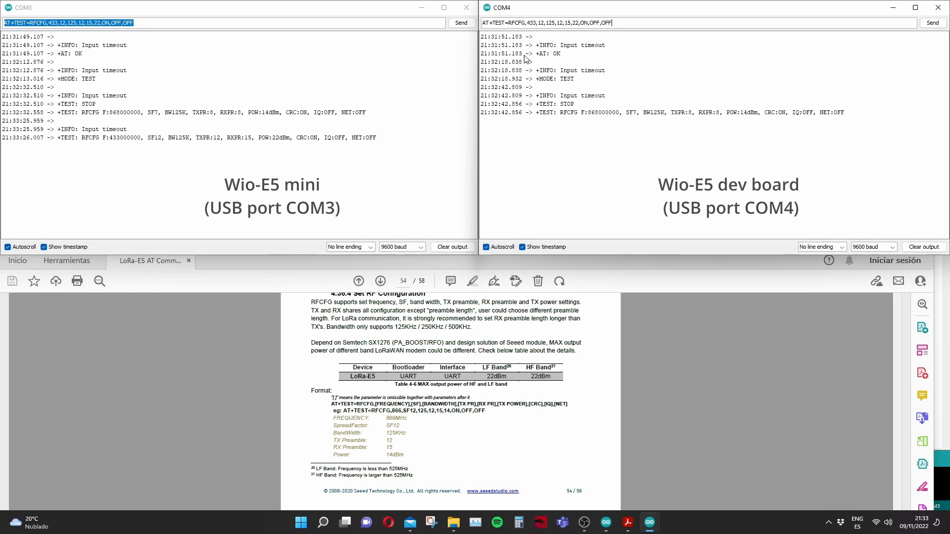
pyautogui.click(931, 22)
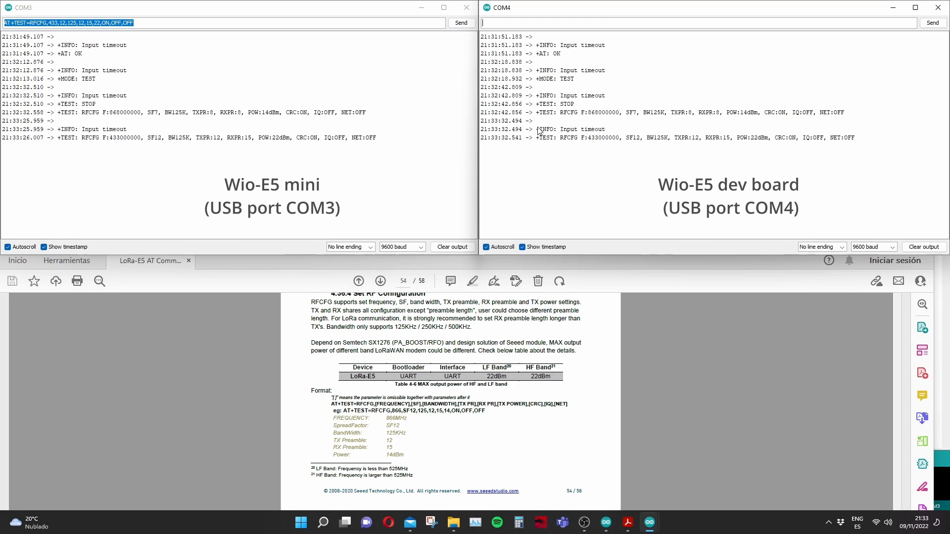
pyautogui.moveTo(477, 201)
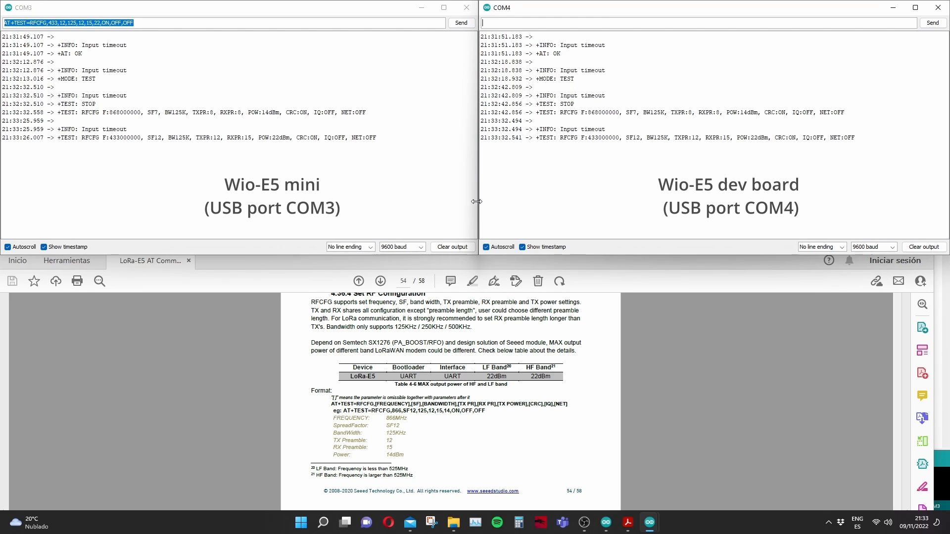
# - Send AT+TEST=RXLRPKT from the COM4 monitor so the board listens for packets
pyautogui.scroll(3)
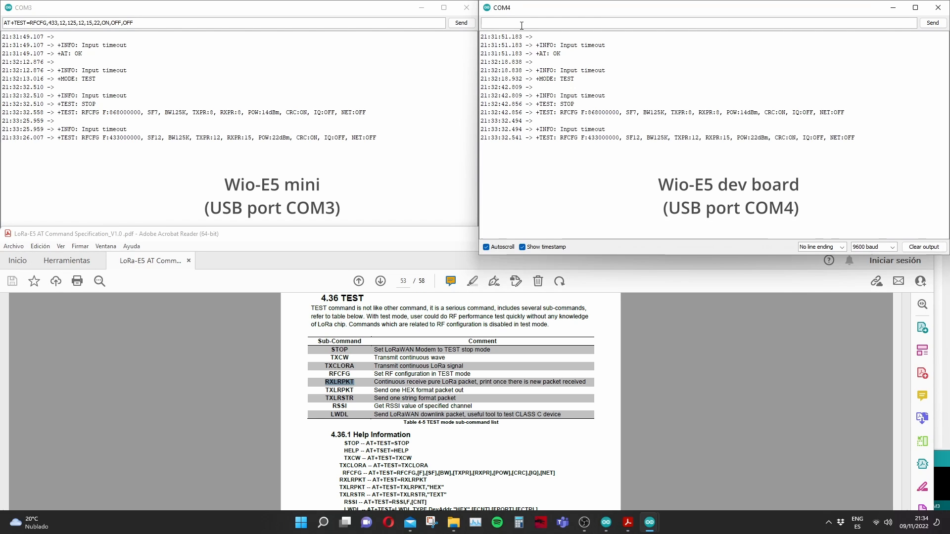
pyautogui.write('AT+')
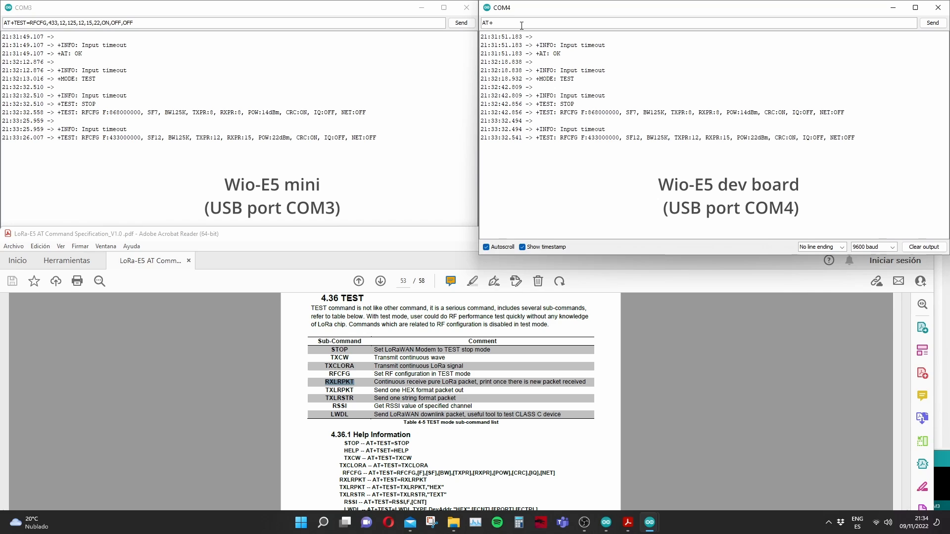
pyautogui.write('TEST')
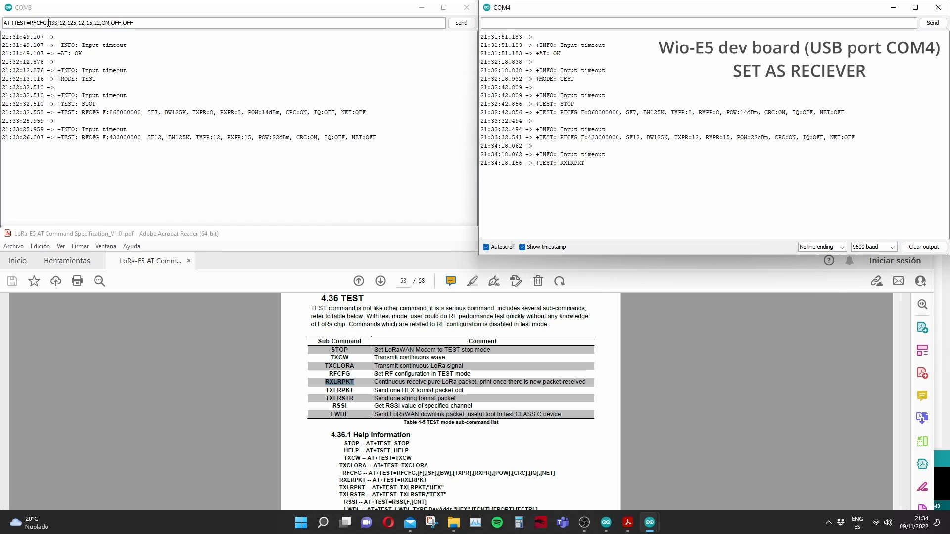
pyautogui.click(460, 23)
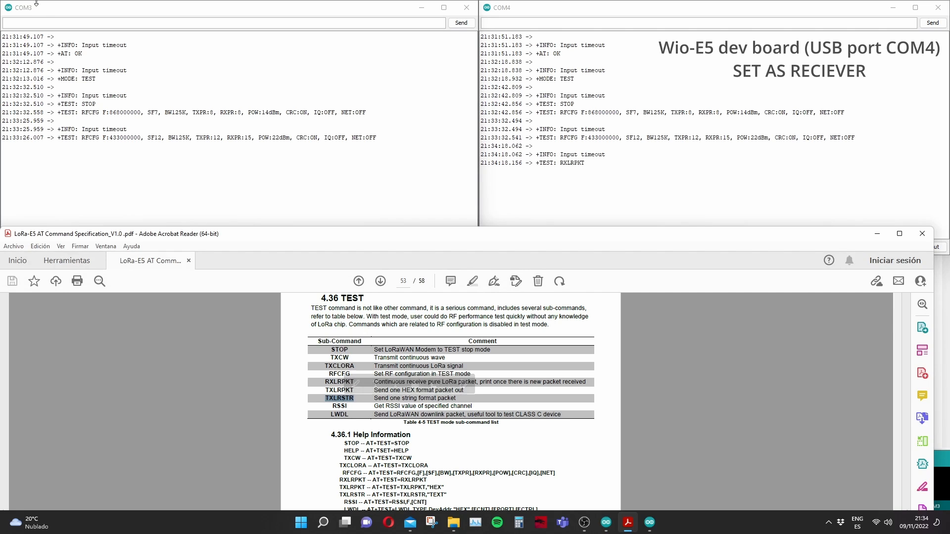
# - Send AT+TEST=TXLRSTR,"MESSAGE" from the COM3 monitor, which COM4 receives at RSSI -66
pyautogui.write('at')
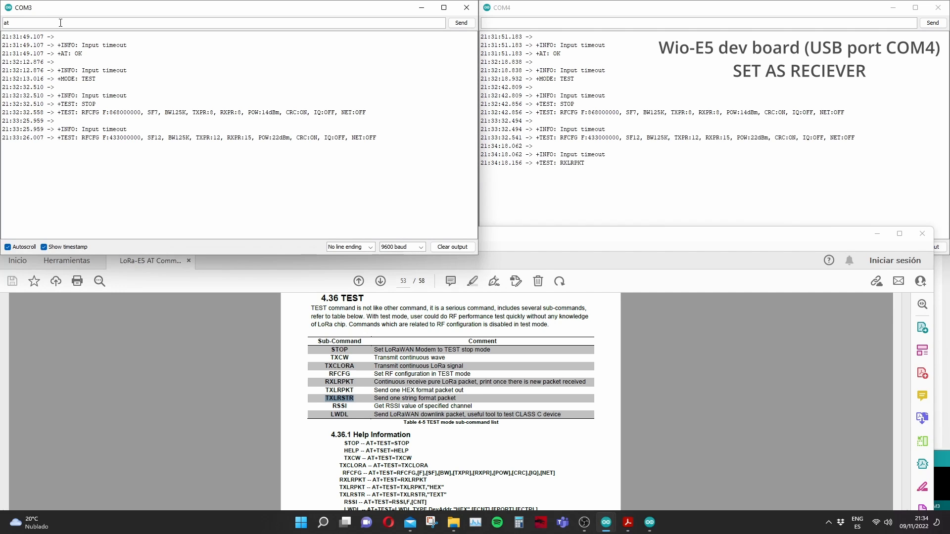
pyautogui.write('AT+MODE=')
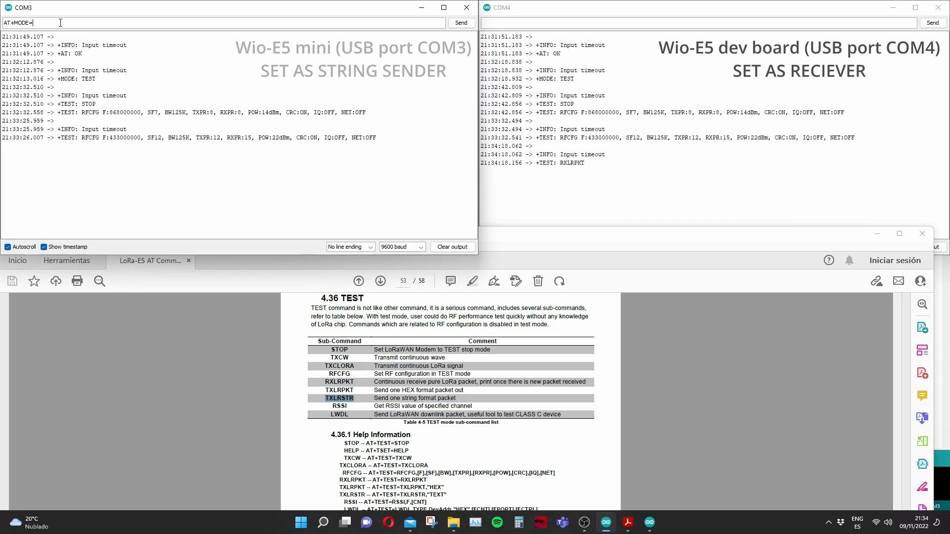
pyautogui.write('TXLRSTR')
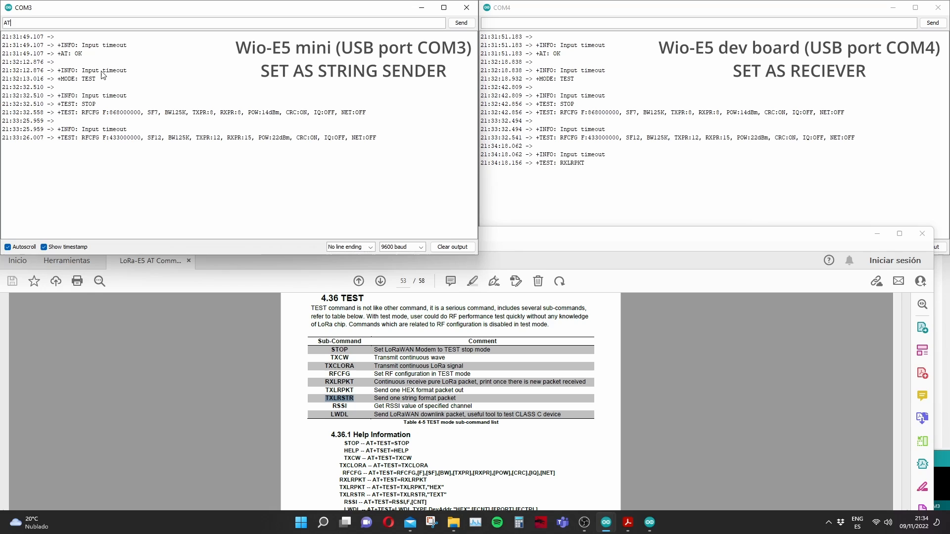
pyautogui.write('+TEST=')
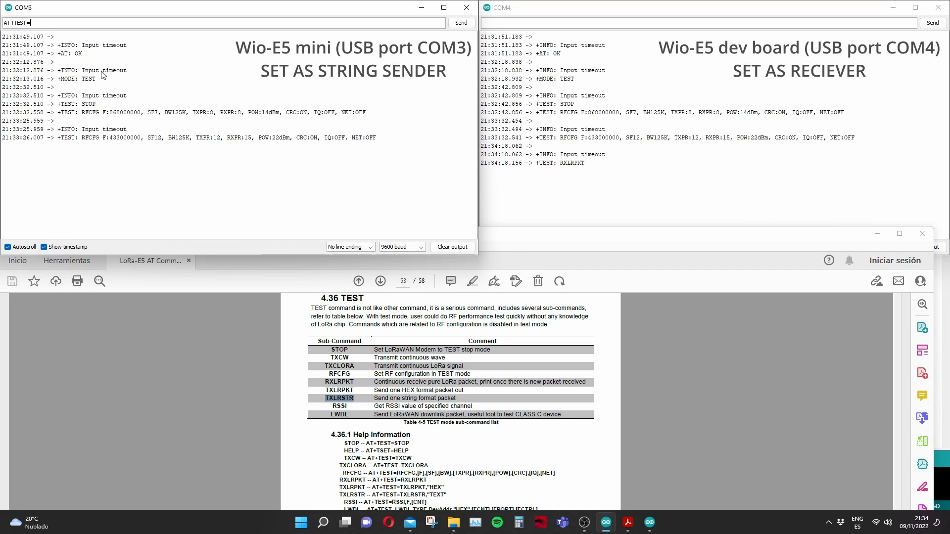
pyautogui.write('TXLRSTR,')
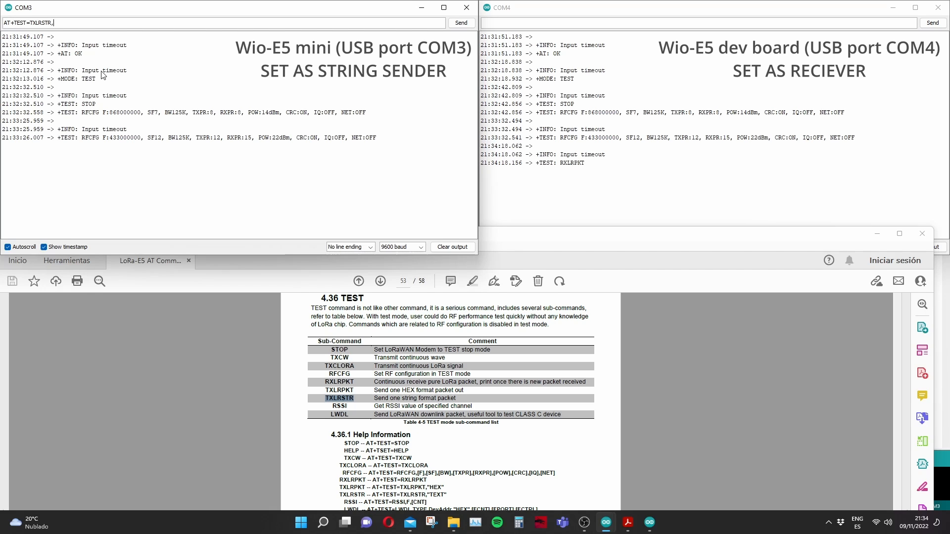
pyautogui.write('"mES')
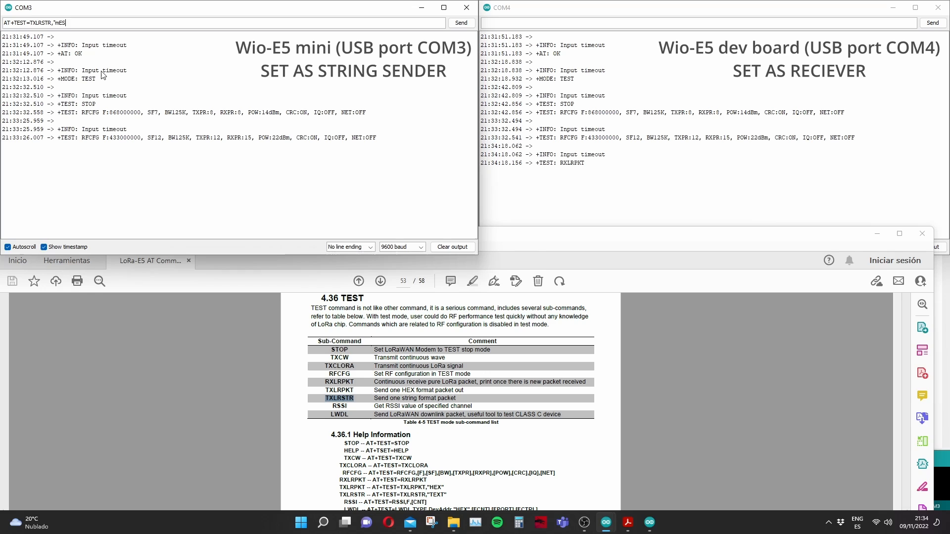
pyautogui.write('MESS')
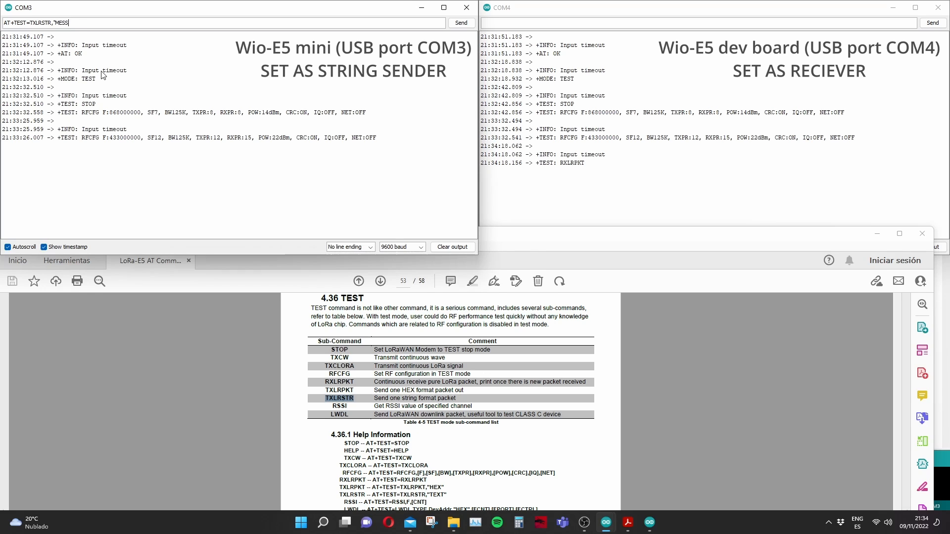
pyautogui.write('AGE')
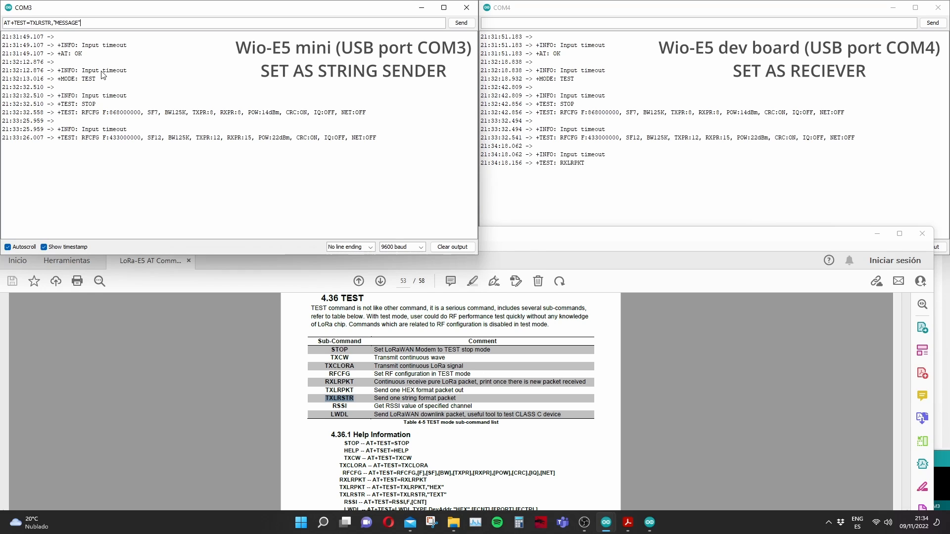
pyautogui.click(460, 23)
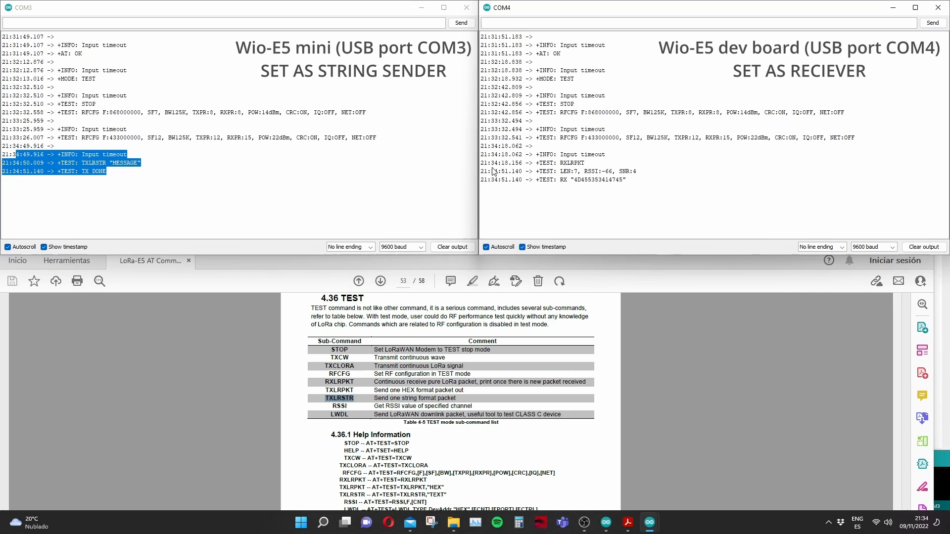
pyautogui.moveTo(634, 186)
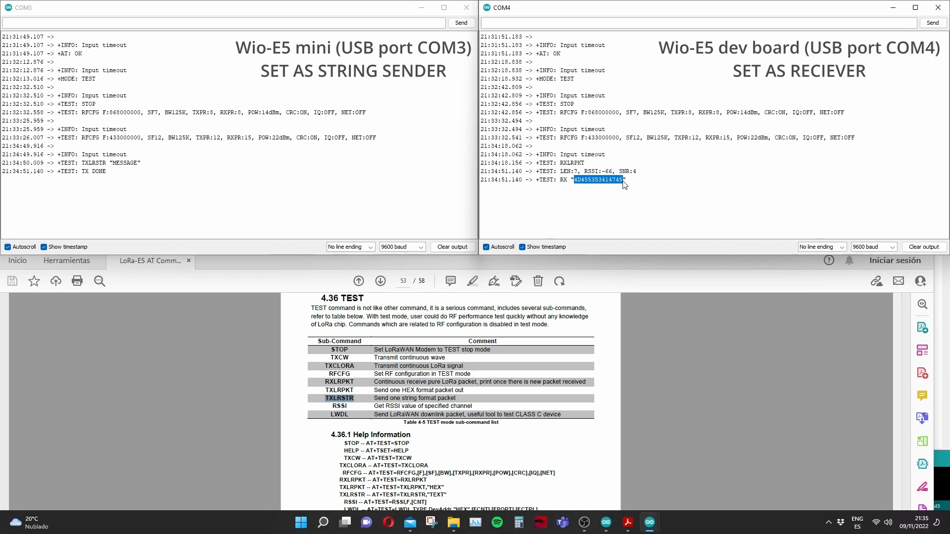
pyautogui.moveTo(568, 251)
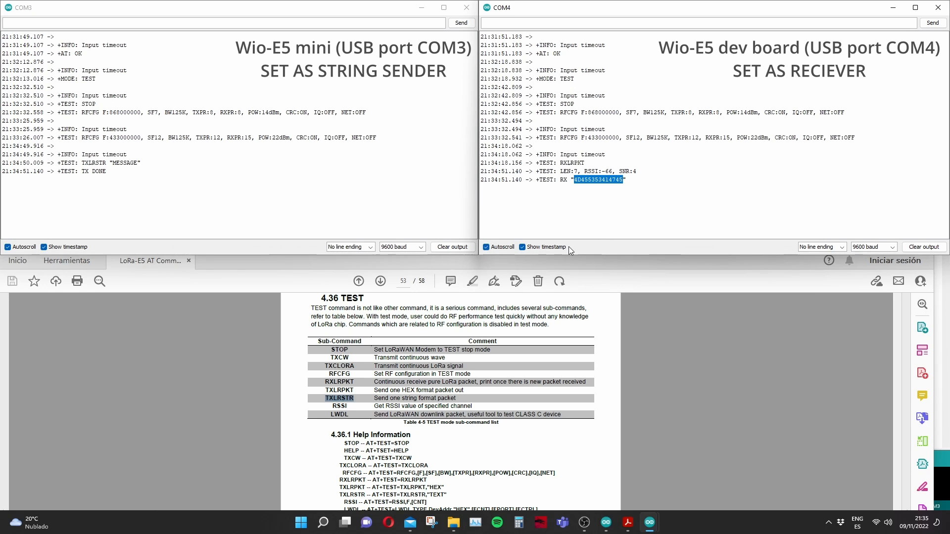